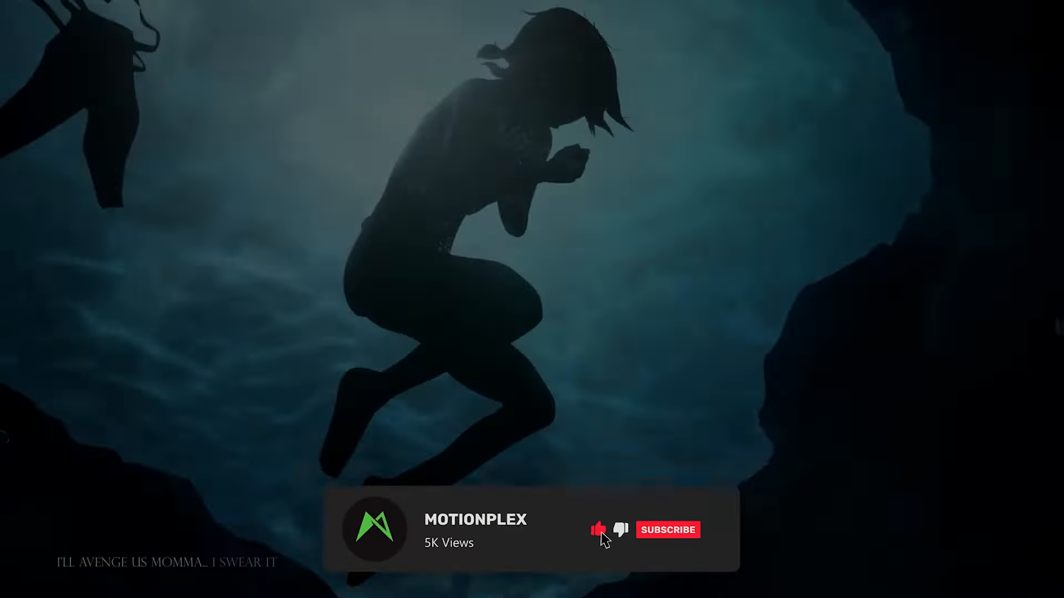
# - Browse View All Courses to the Unreal Engine 5 Beginner Series page's price and description
pyautogui.click(668, 530)
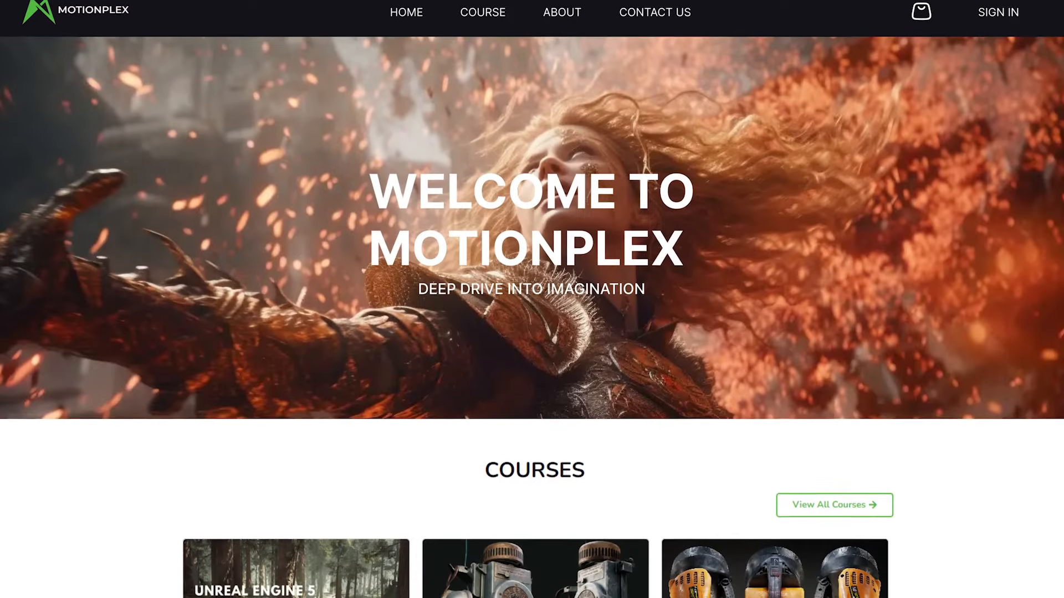
pyautogui.scroll(-3)
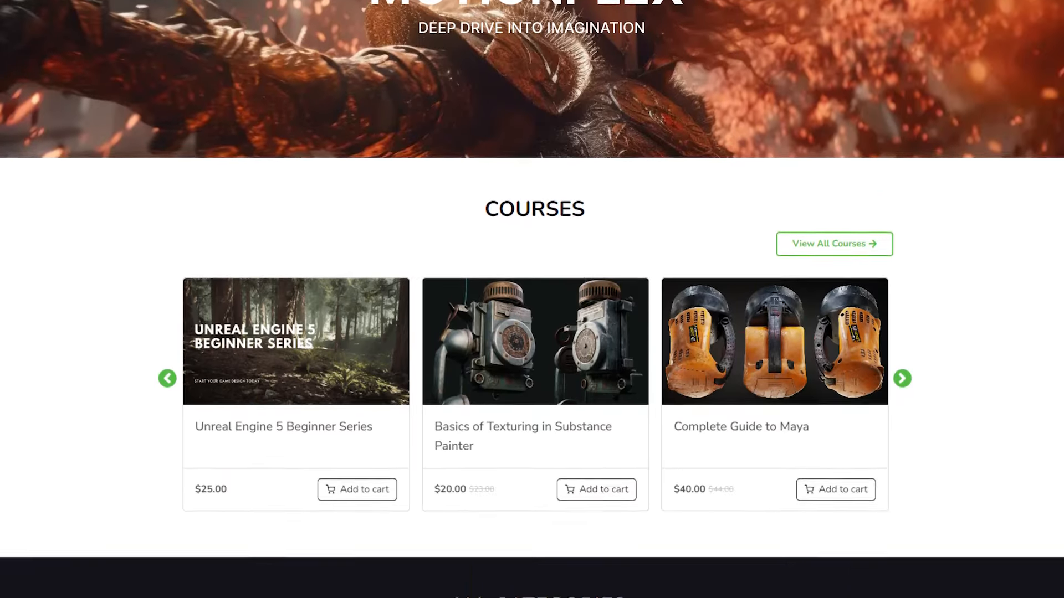
pyautogui.click(834, 244)
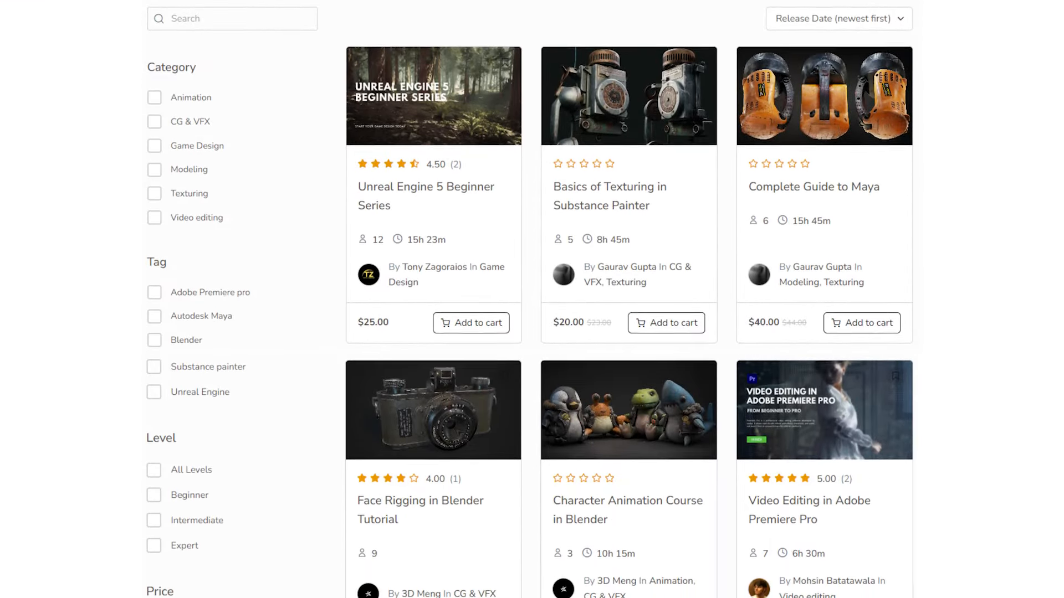
pyautogui.scroll(-3)
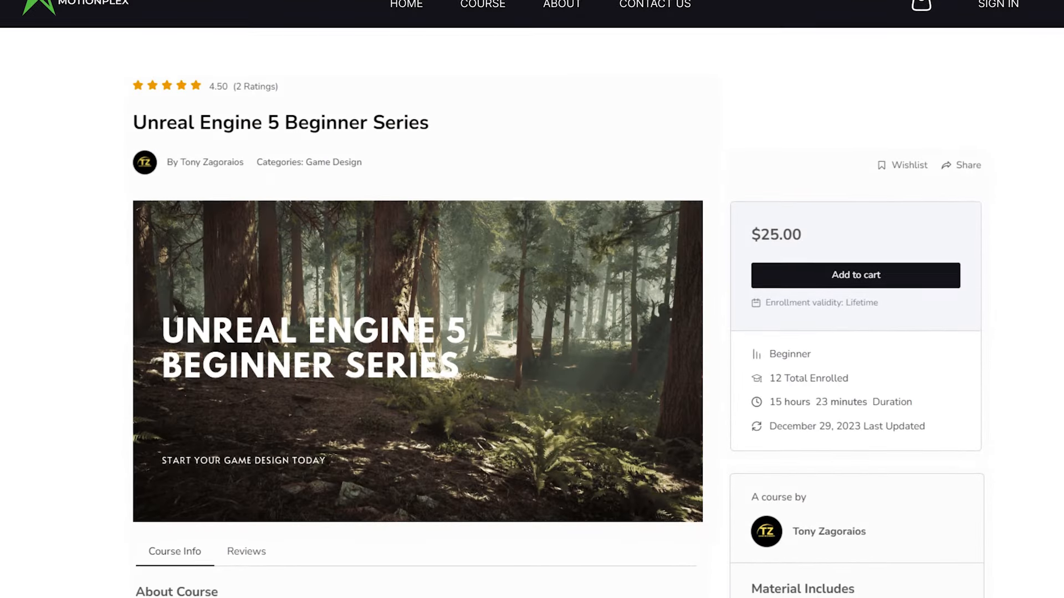
pyautogui.scroll(-3)
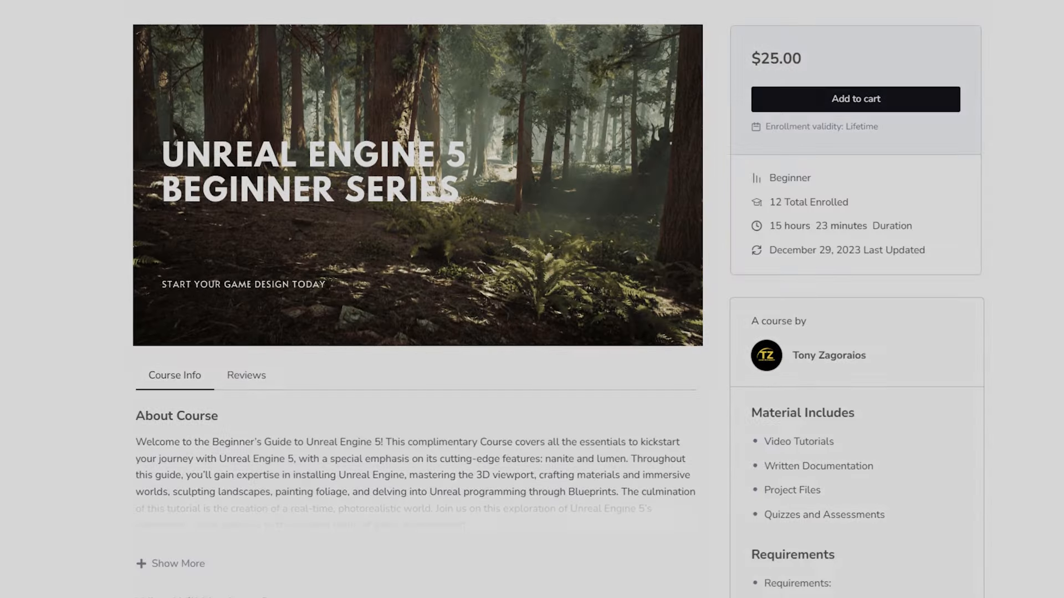